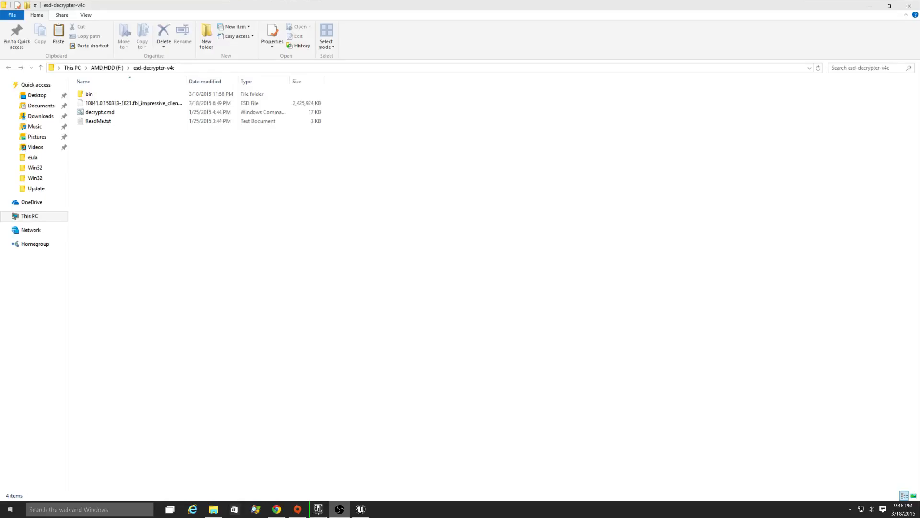
{"action": "mouse_move", "coordinate": [556, 458]}
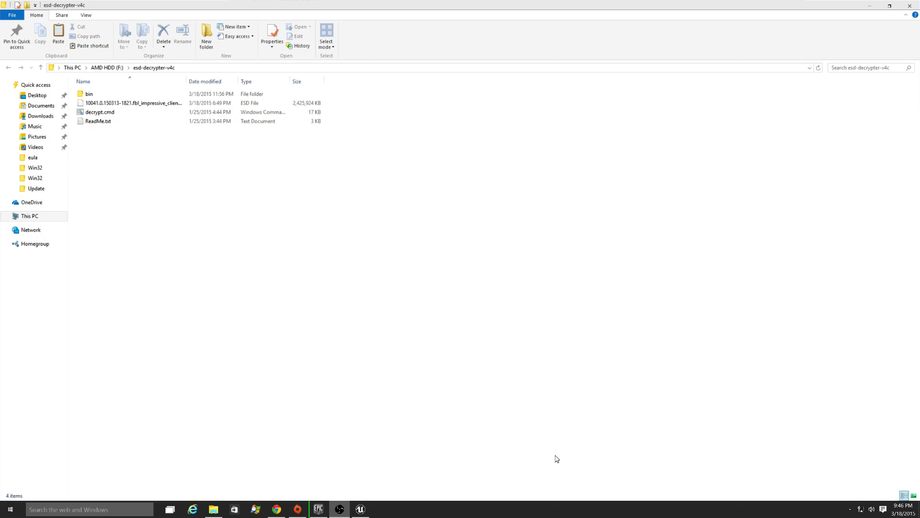
{"action": "mouse_move", "coordinate": [726, 140]}
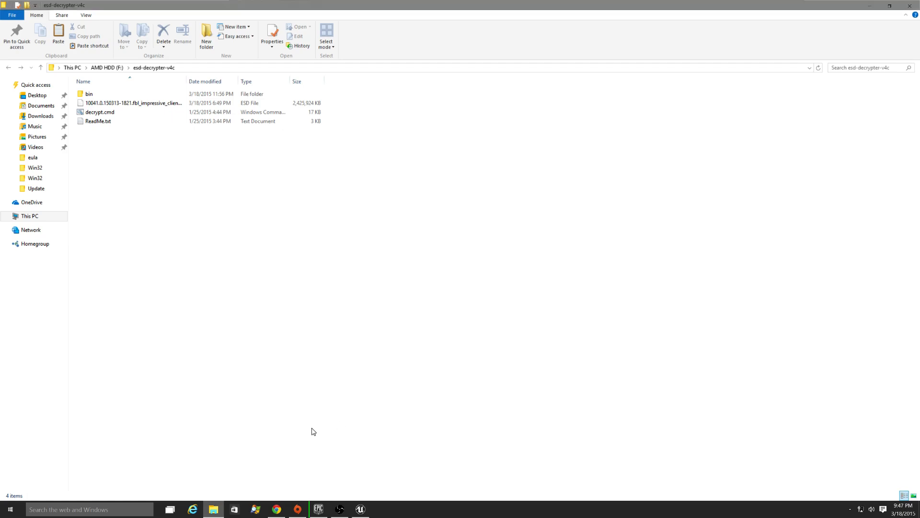
- Launch decrypt.cmd from the ESD folder to bring up the decryption menu
{"action": "left_click", "coordinate": [133, 103]}
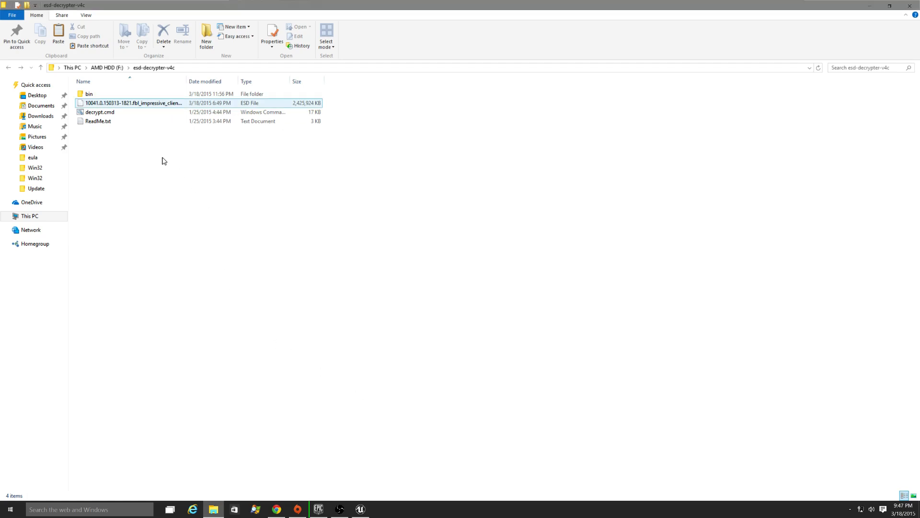
{"action": "left_click", "coordinate": [187, 224]}
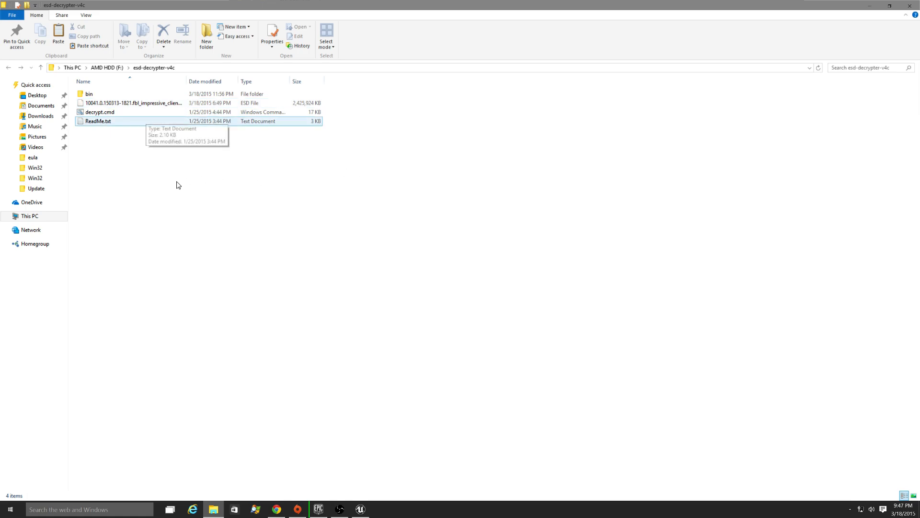
{"action": "double_click", "coordinate": [100, 112]}
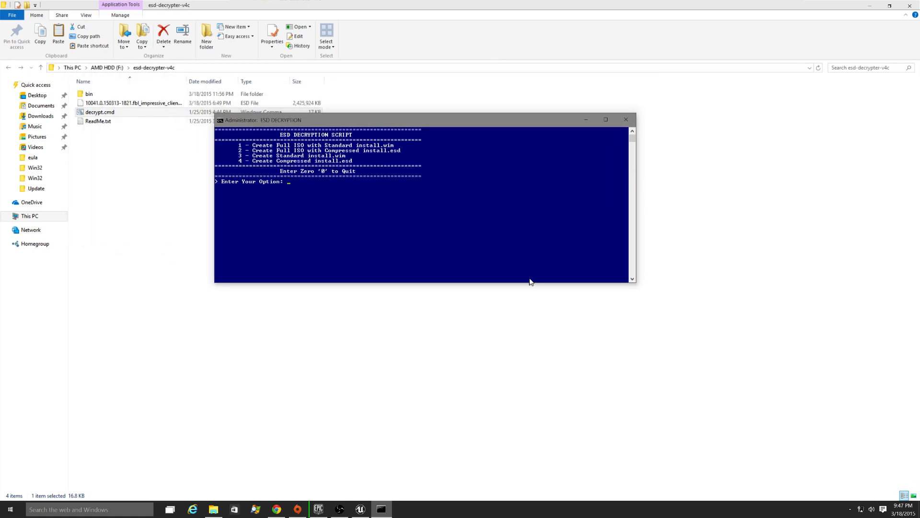
{"action": "mouse_move", "coordinate": [544, 284]}
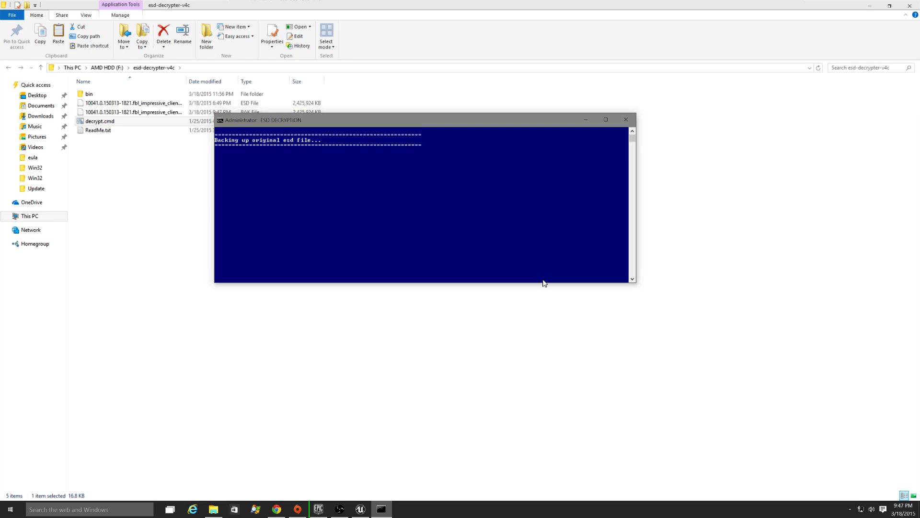
{"action": "mouse_move", "coordinate": [173, 233]}
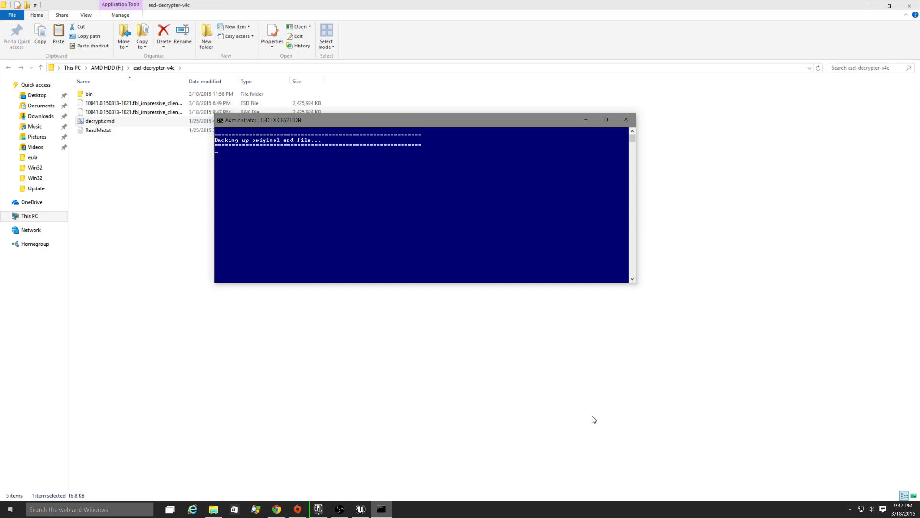
{"action": "mouse_move", "coordinate": [750, 325]}
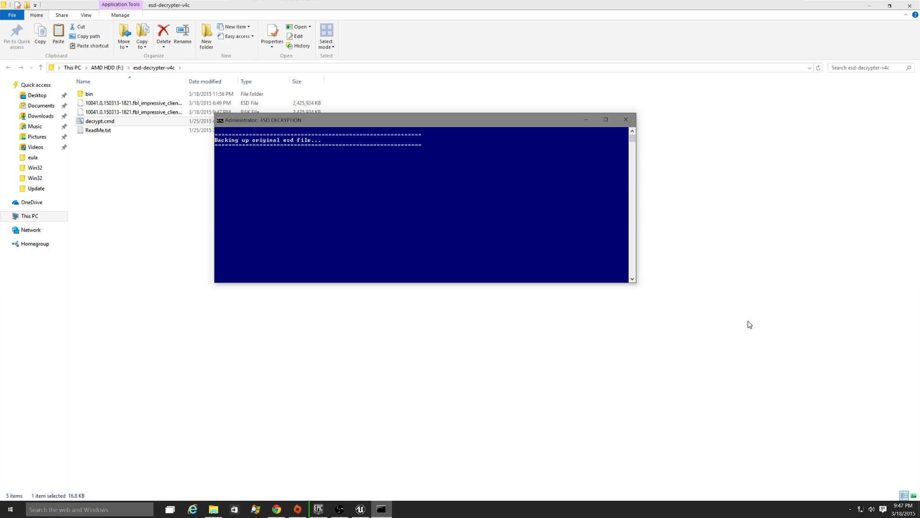
{"action": "mouse_move", "coordinate": [417, 224]}
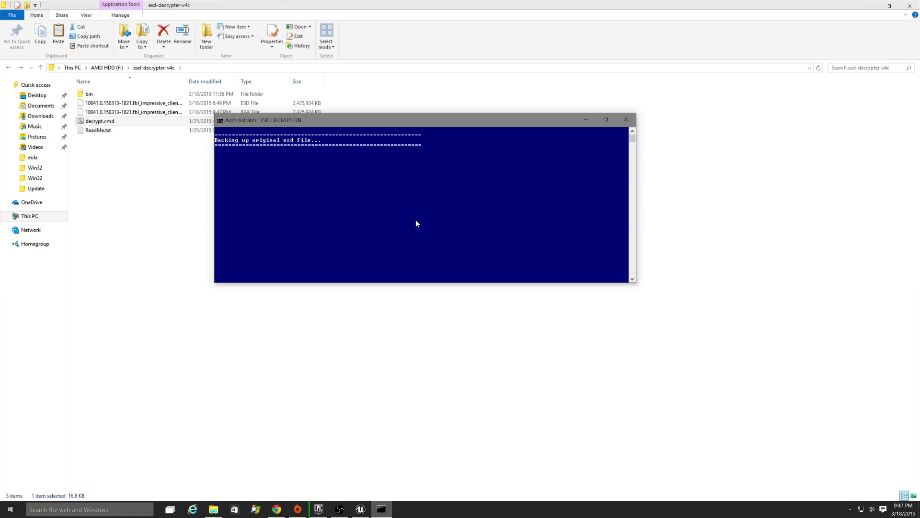
{"action": "mouse_move", "coordinate": [485, 272]}
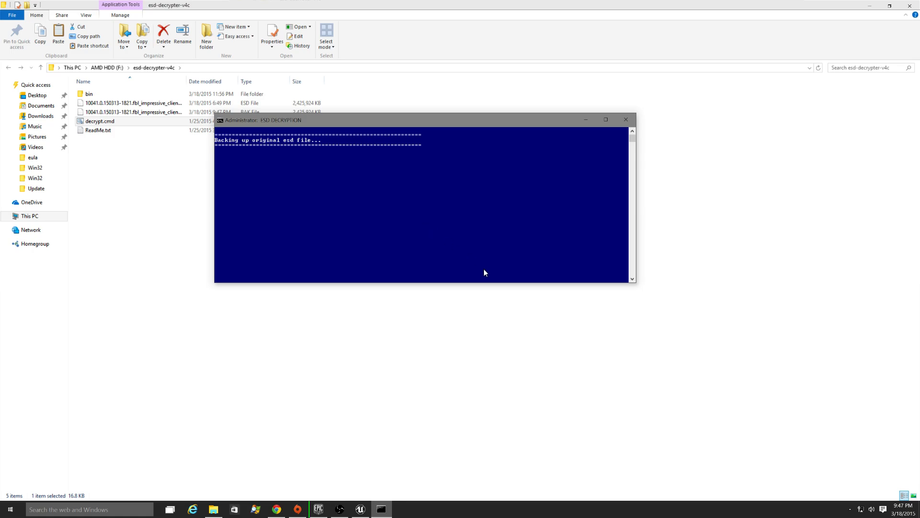
{"action": "mouse_move", "coordinate": [908, 343]}
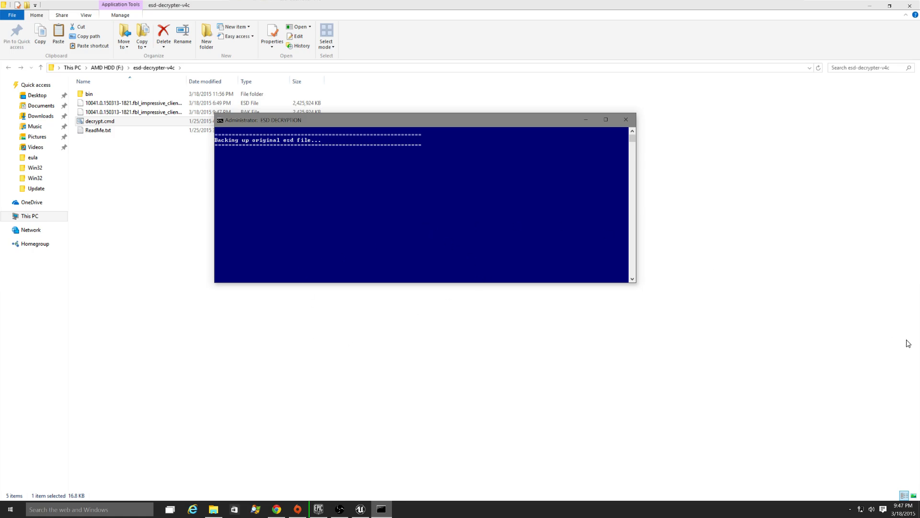
{"action": "mouse_move", "coordinate": [898, 325]}
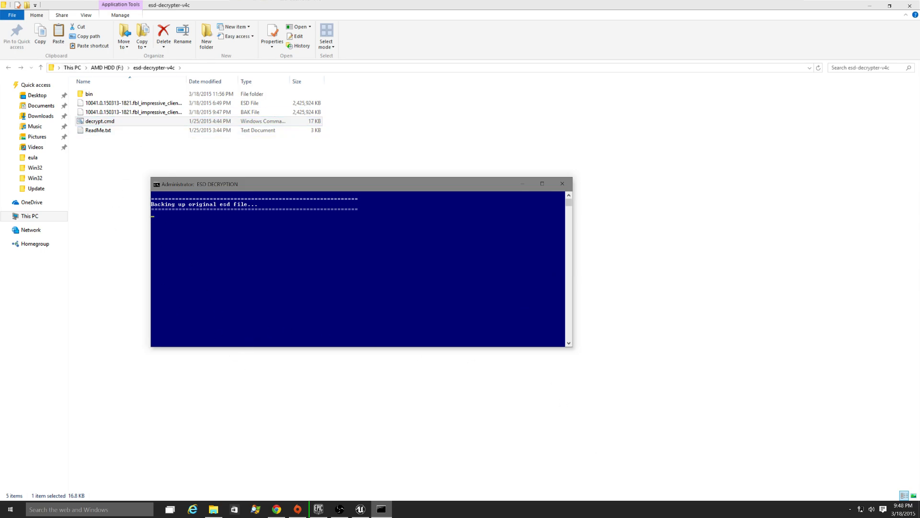
{"action": "mouse_move", "coordinate": [605, 479]}
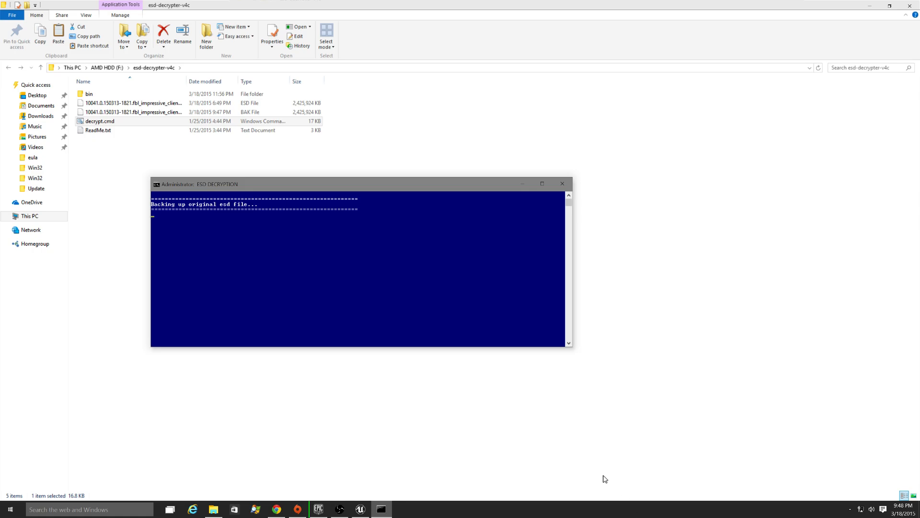